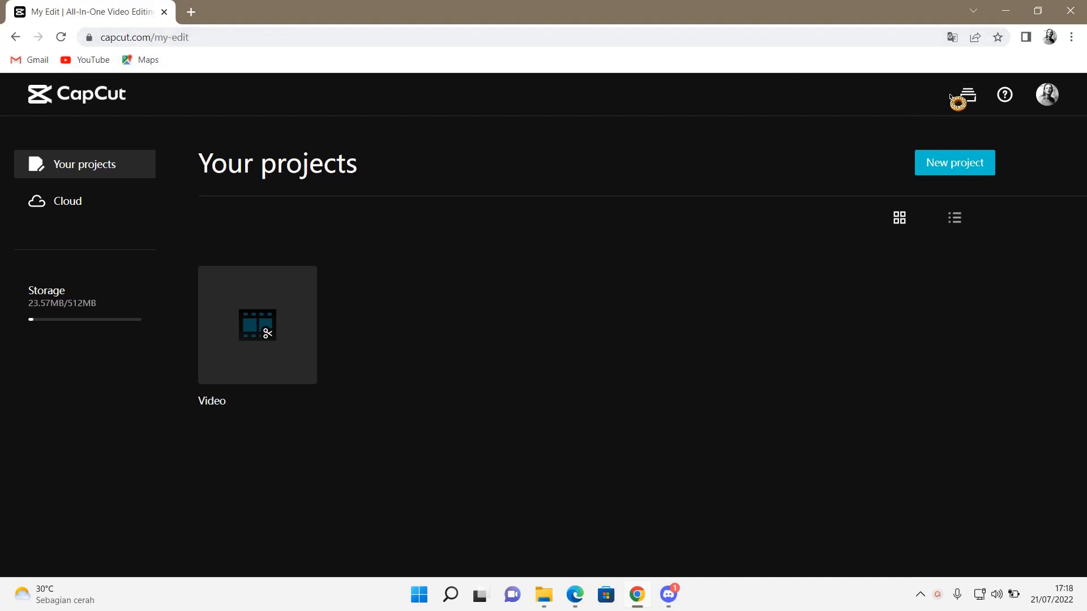
Show the exported-videos list with Video.mp4 and Karaoke.mp4 via the top-bar exports icon.
click(966, 95)
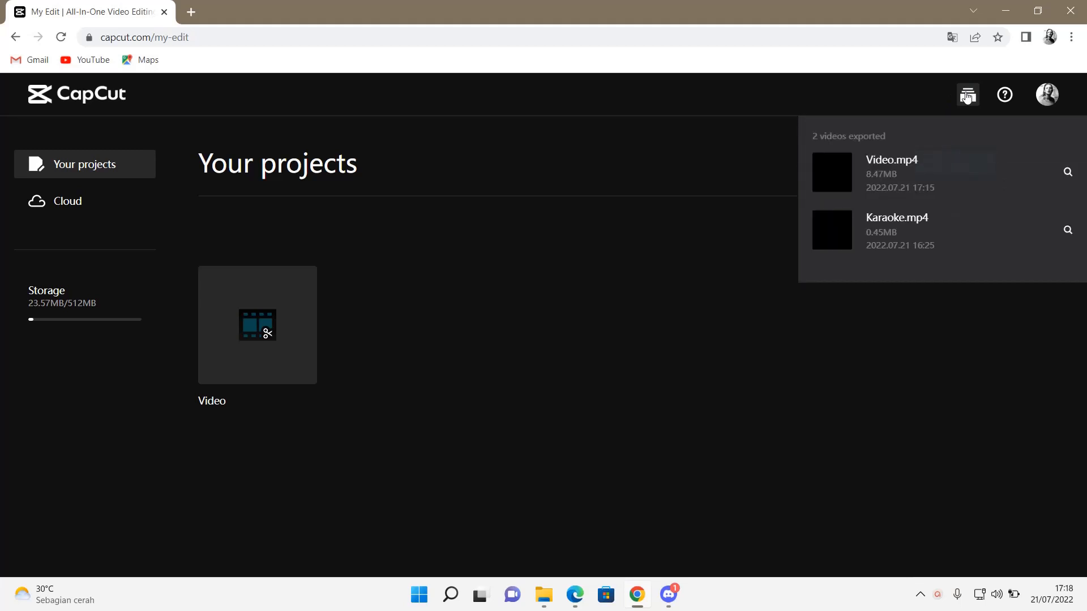
mouse_move(1064, 181)
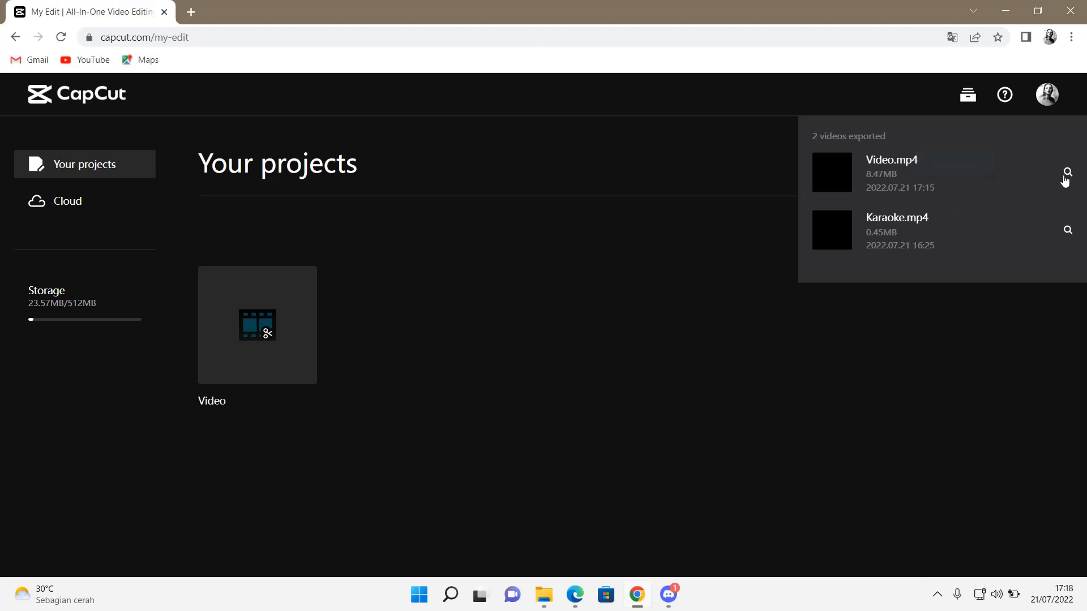
View Video.mp4 on its own page and download it through the ⋯ menu.
click(1066, 172)
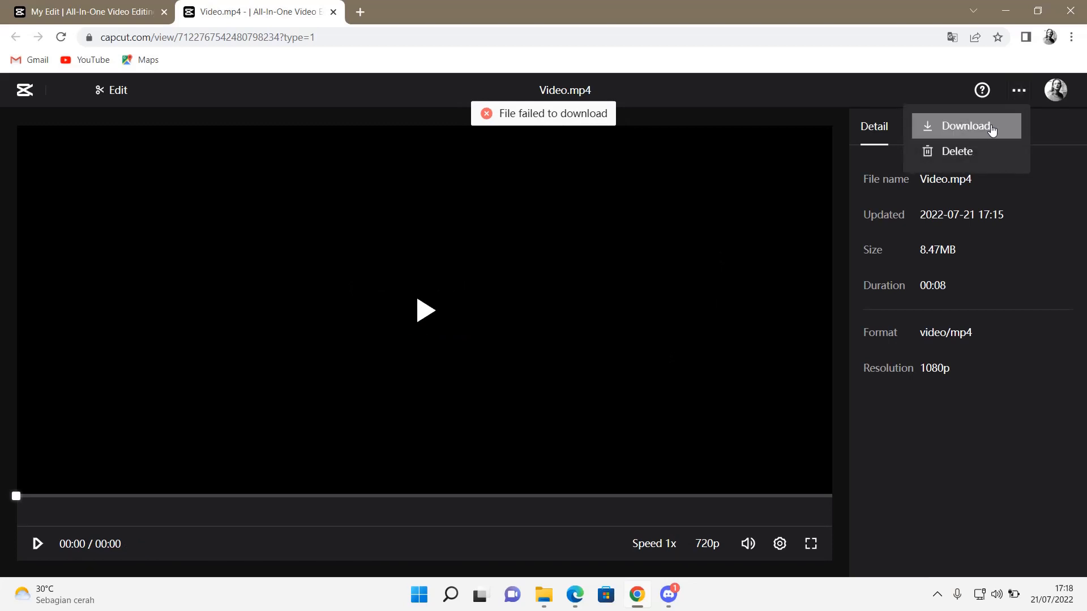
click(965, 125)
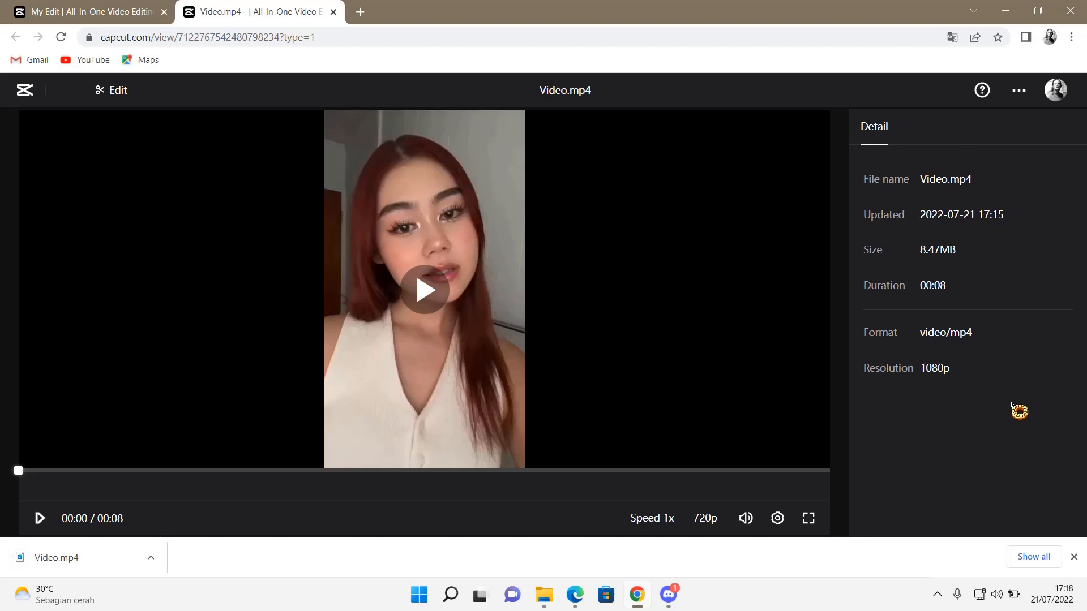
mouse_move(1005, 416)
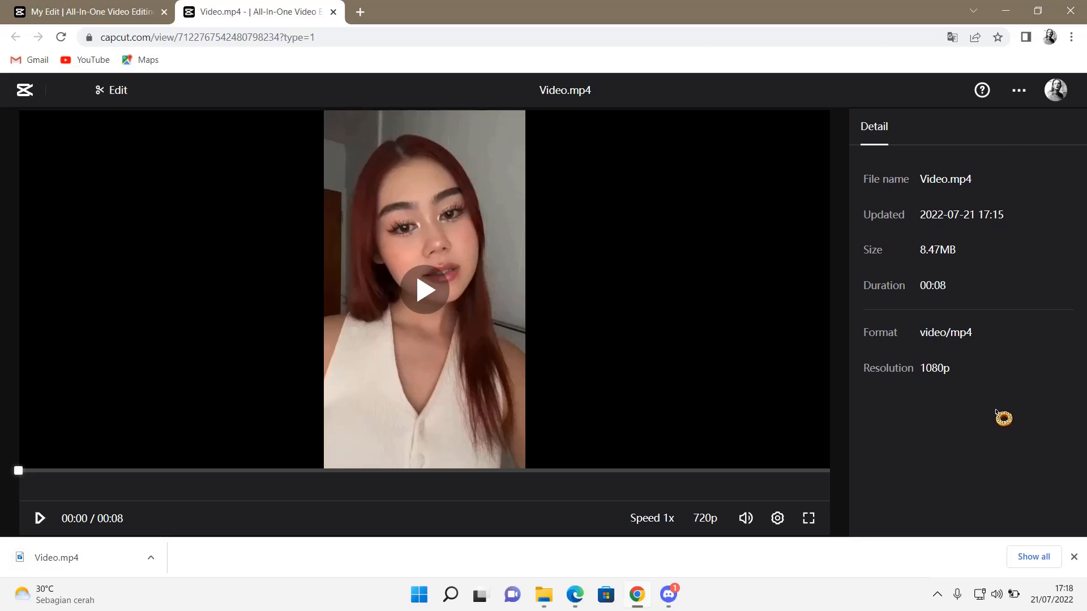
mouse_move(985, 415)
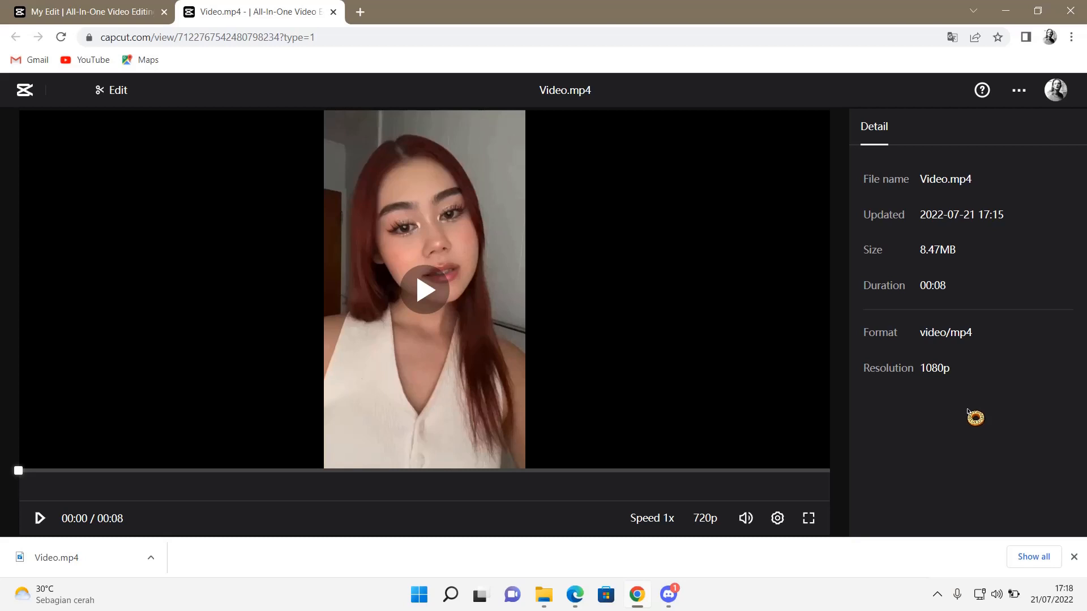
mouse_move(947, 492)
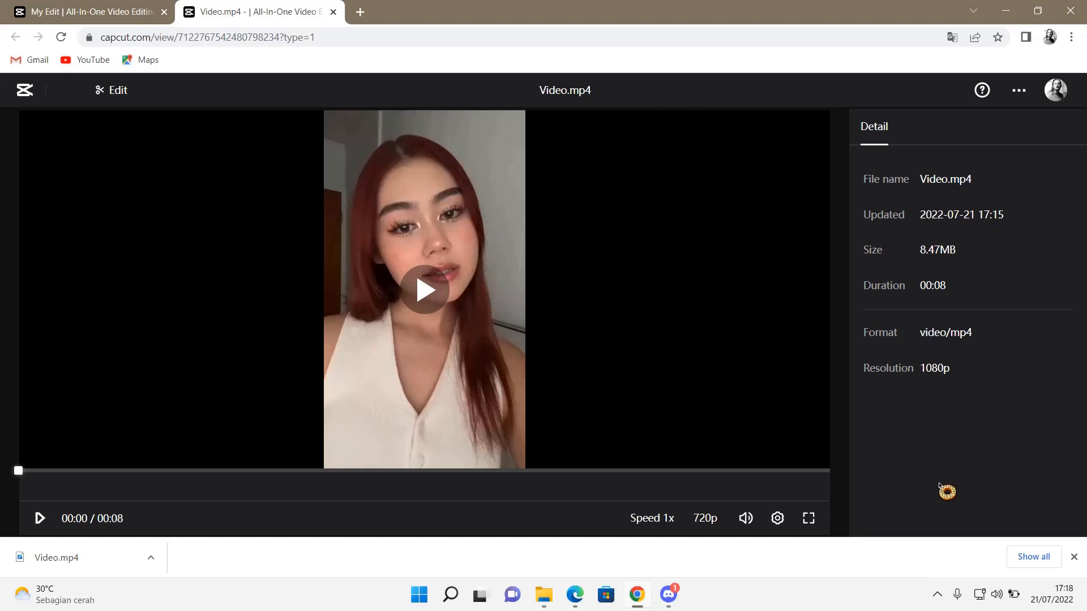